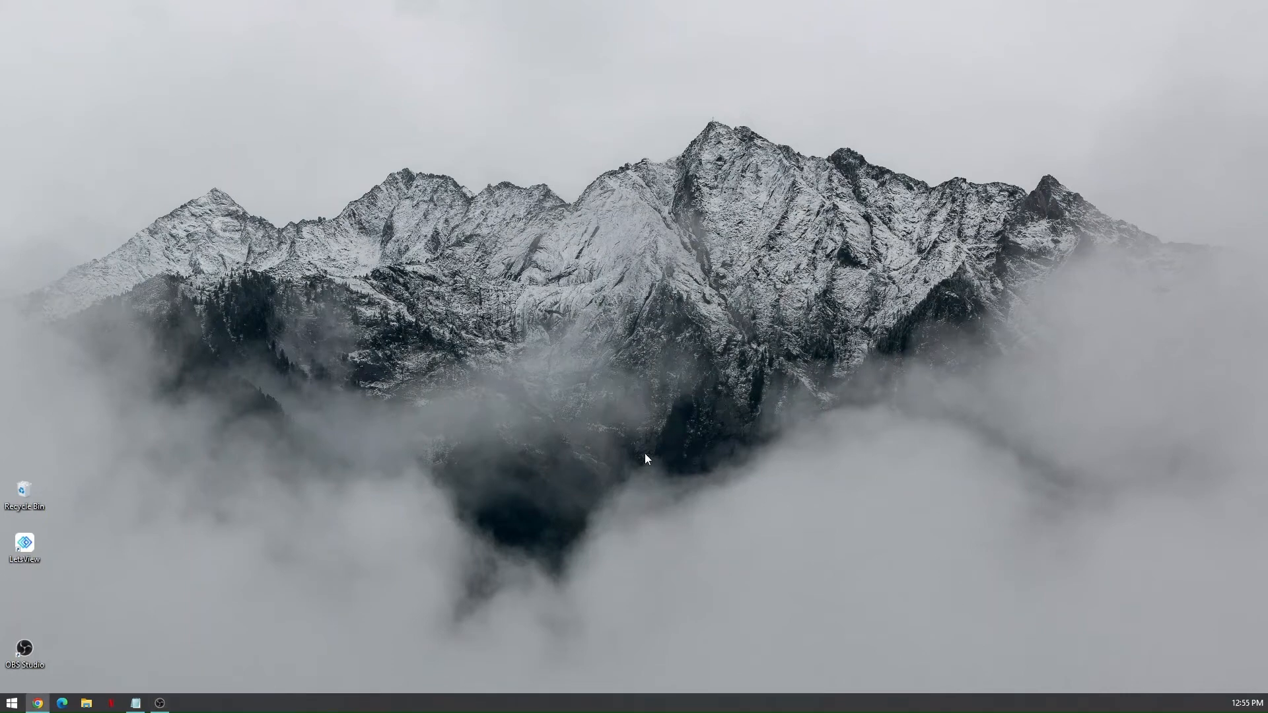
pyautogui.moveTo(611, 455)
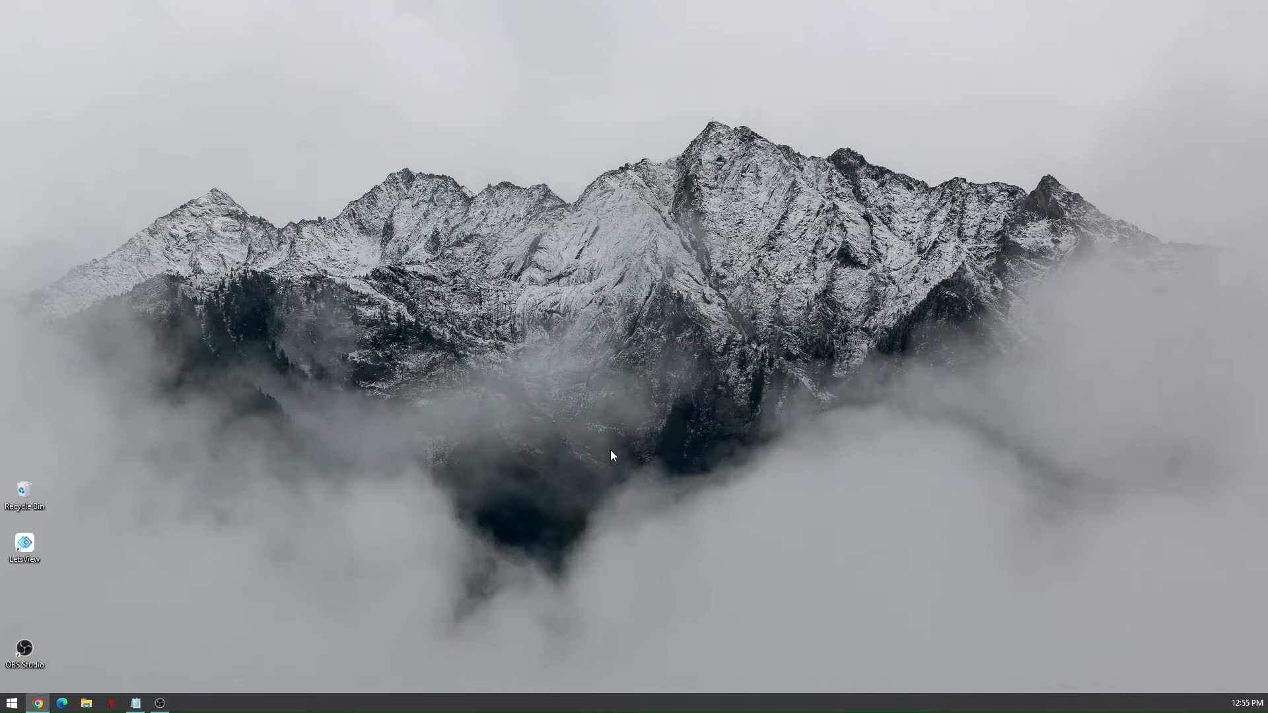
pyautogui.moveTo(453, 412)
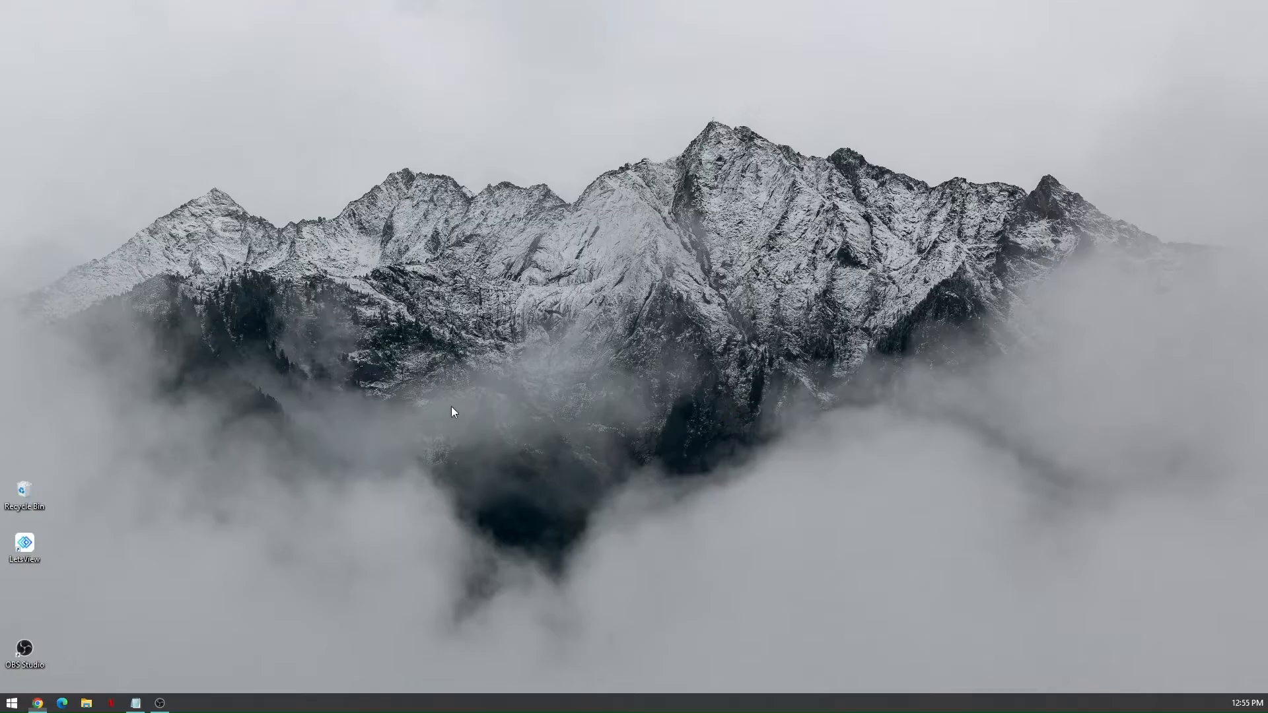
pyautogui.moveTo(431, 484)
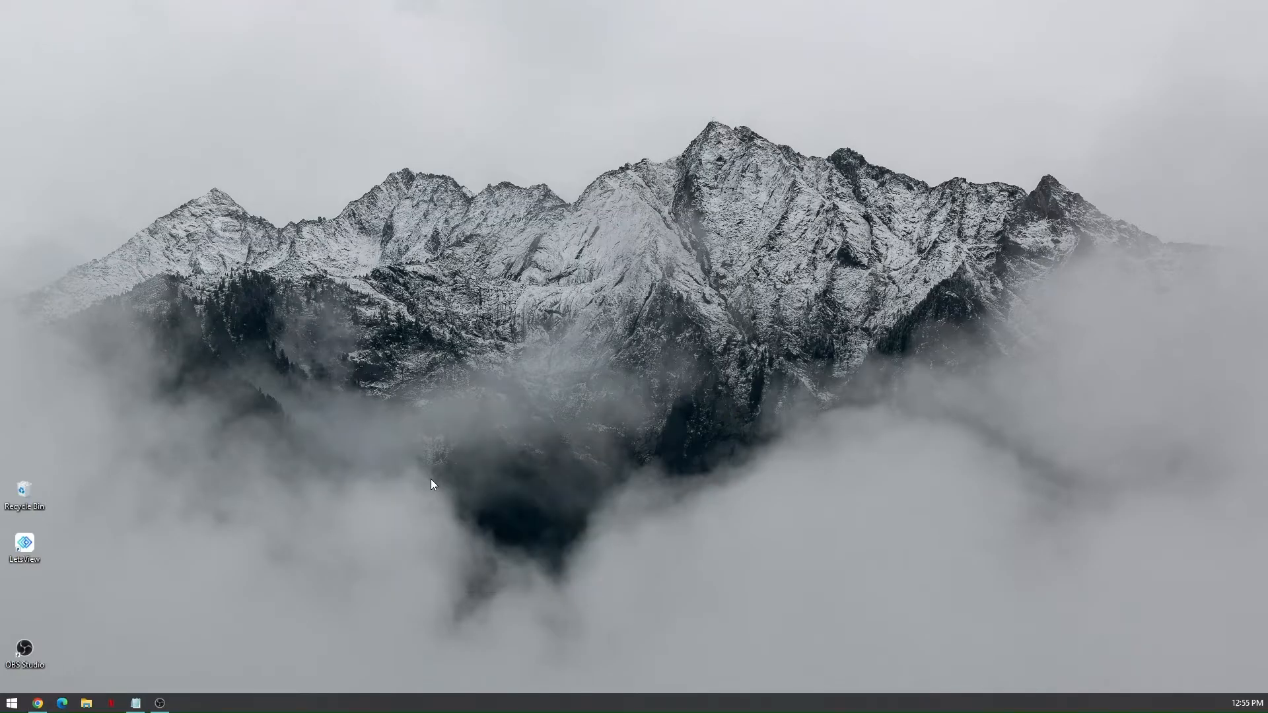
pyautogui.moveTo(477, 502)
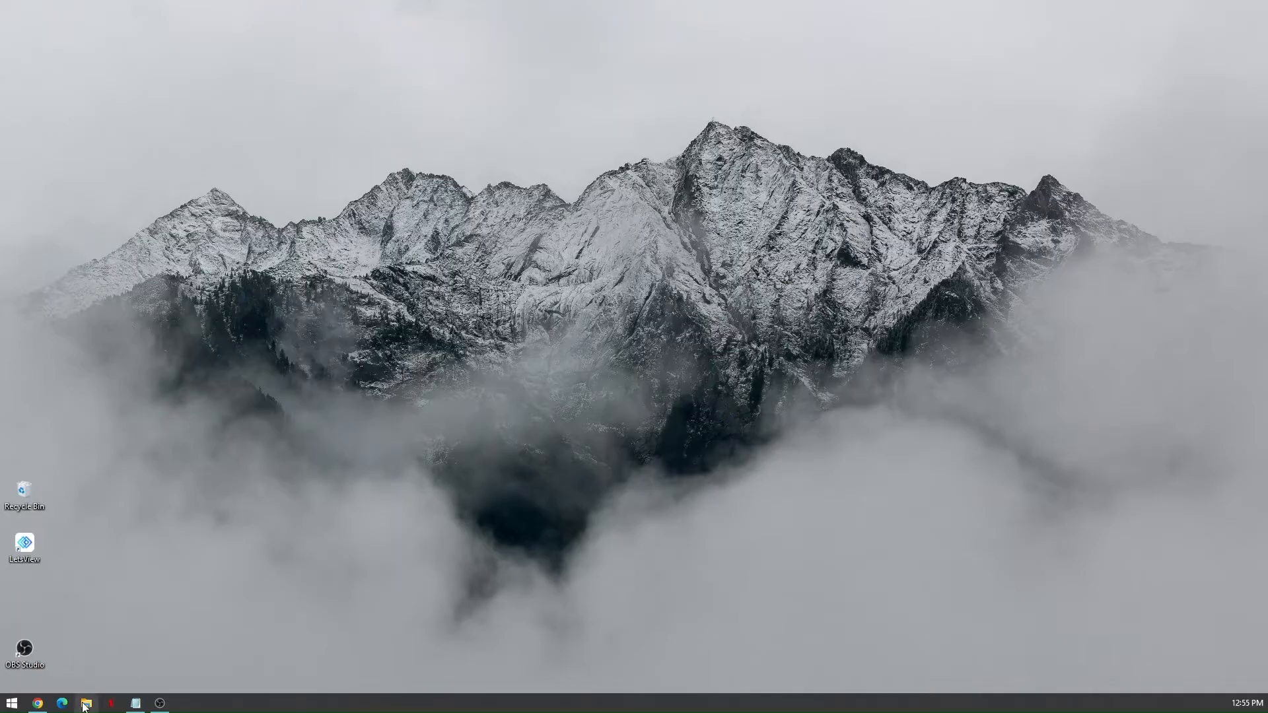
# - Launch File Explorer and browse Local Disk (C:) > Windows > System32
pyautogui.click(88, 702)
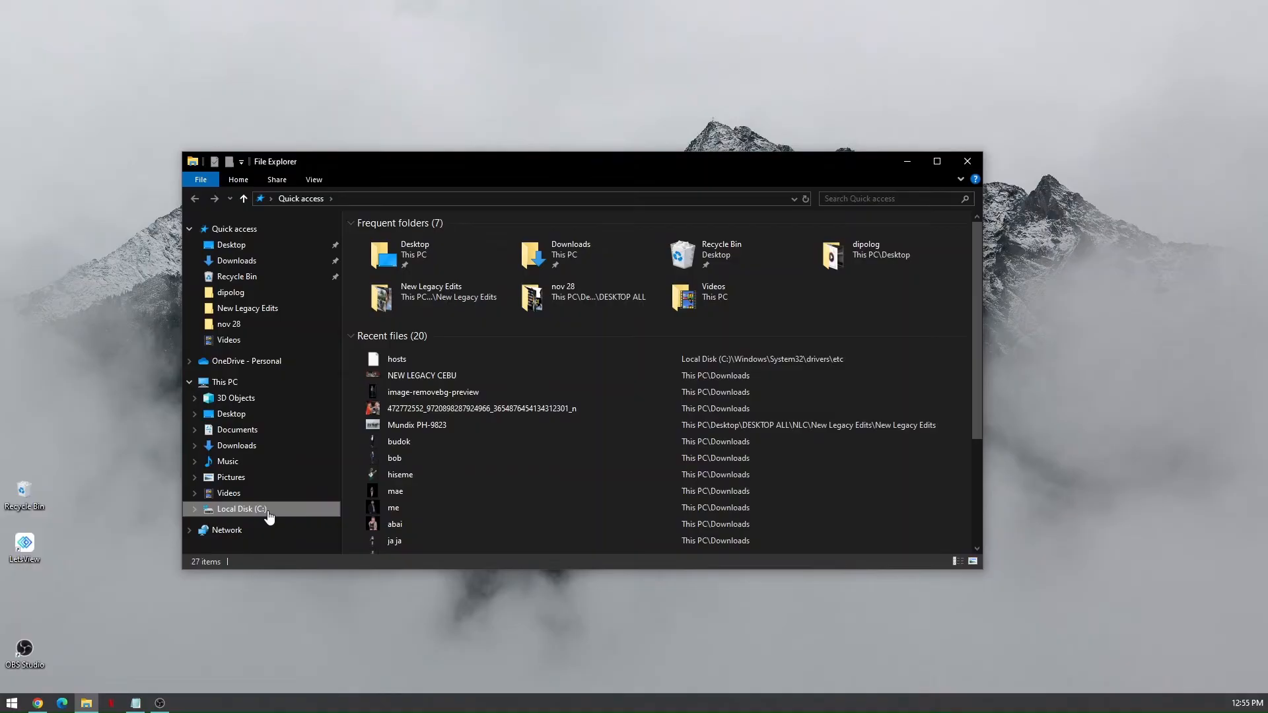
pyautogui.click(241, 509)
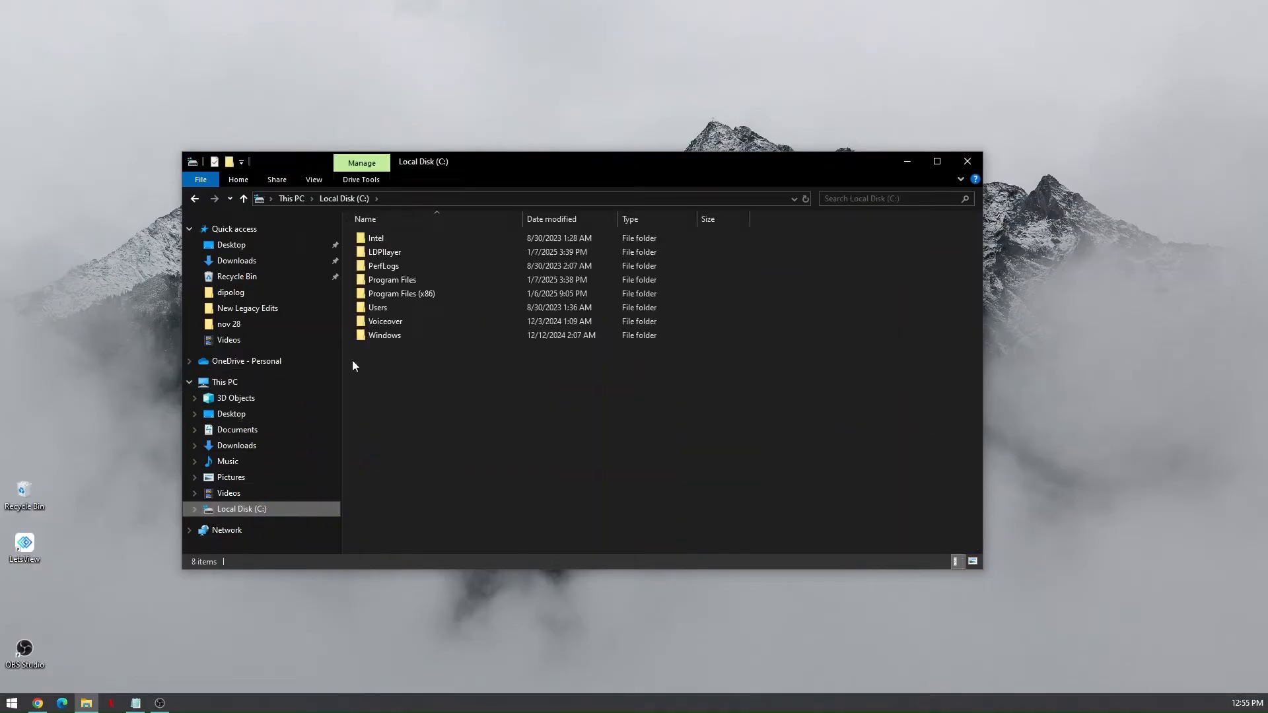
pyautogui.doubleClick(385, 335)
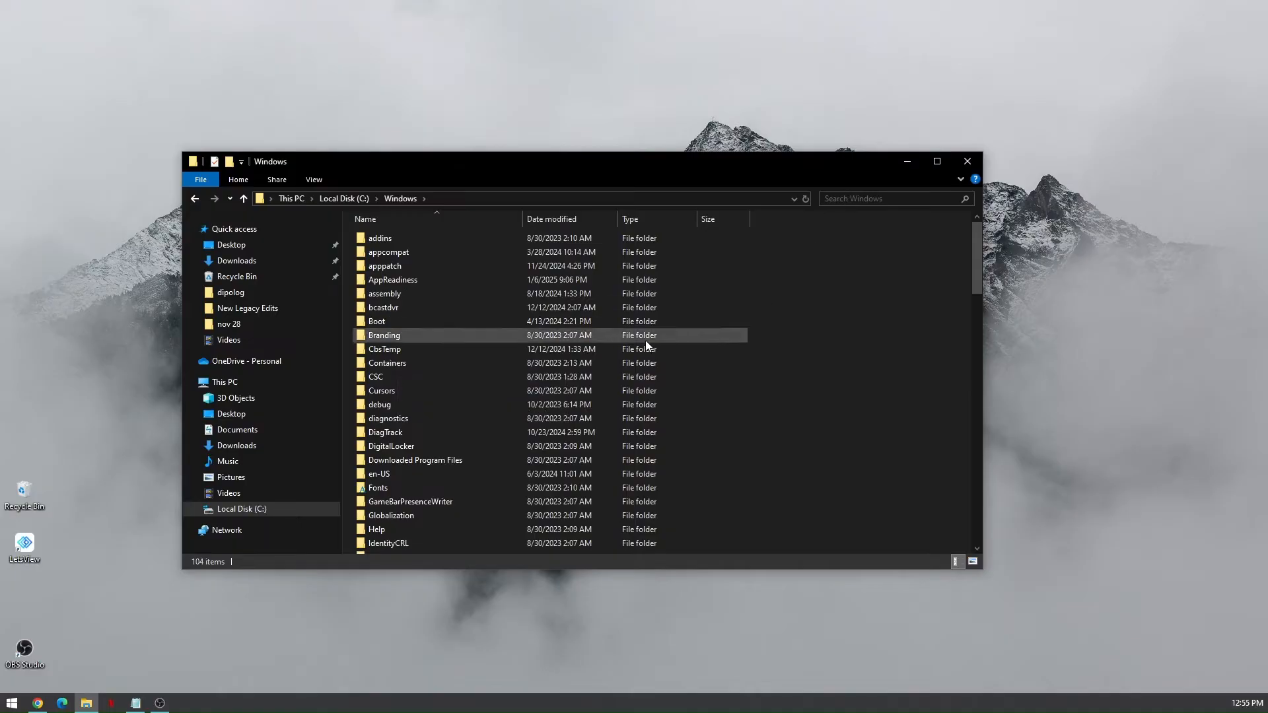
pyautogui.scroll(-3)
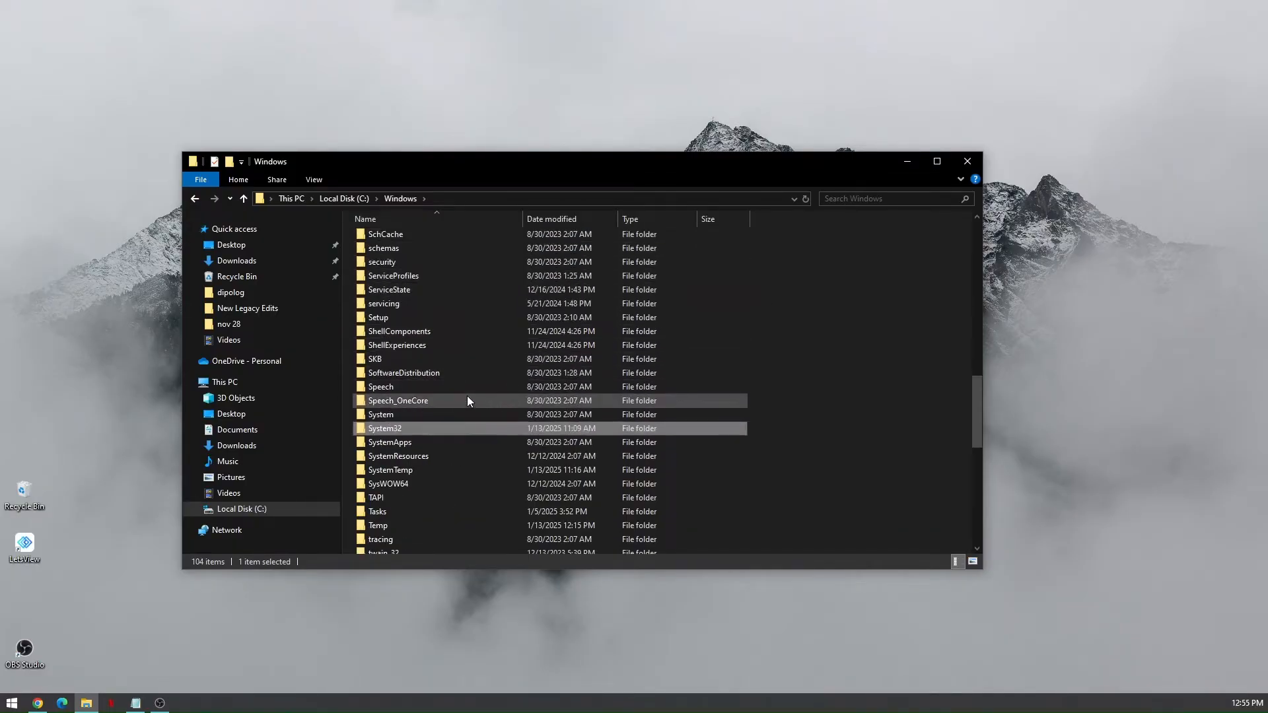
pyautogui.doubleClick(385, 428)
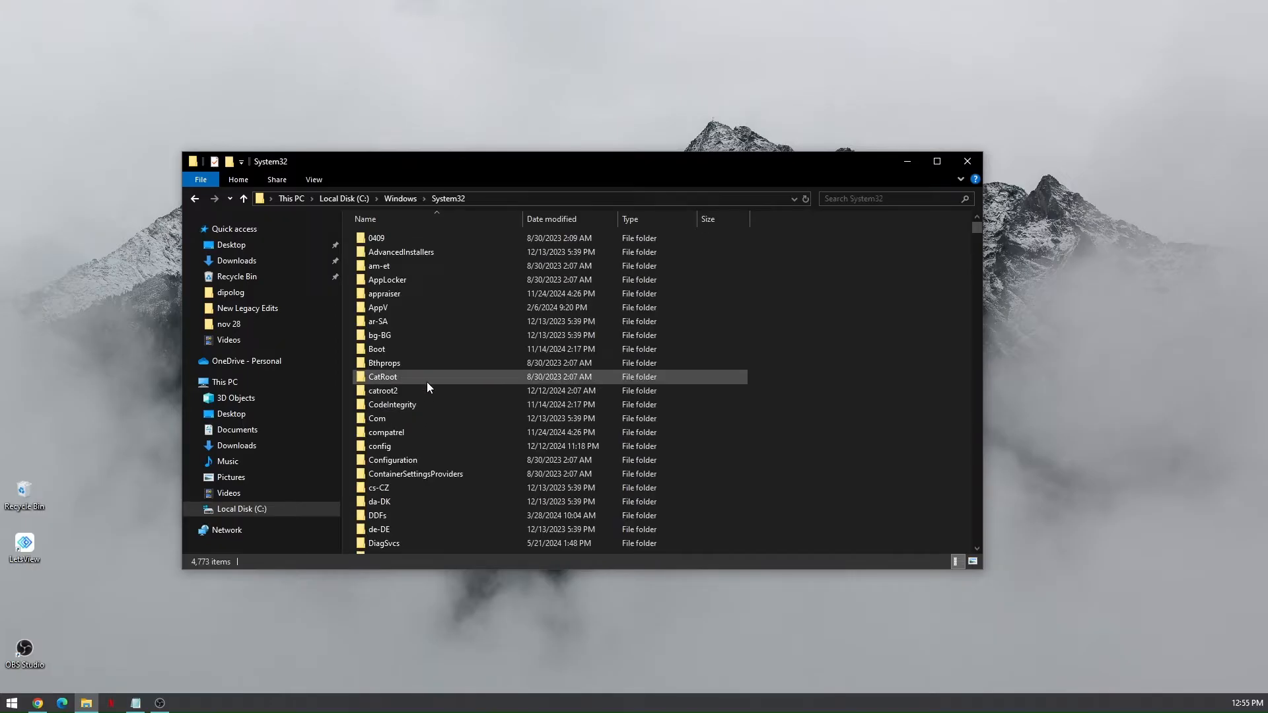
pyautogui.moveTo(419, 293)
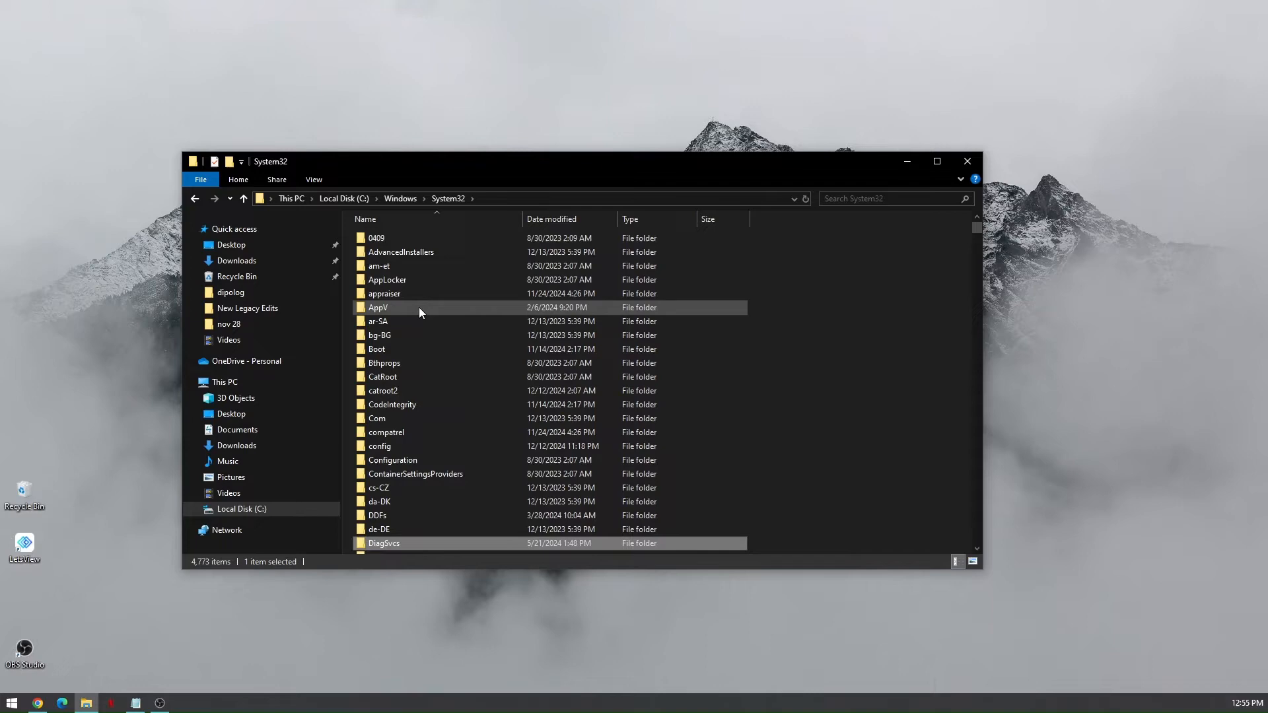
pyautogui.scroll(-3)
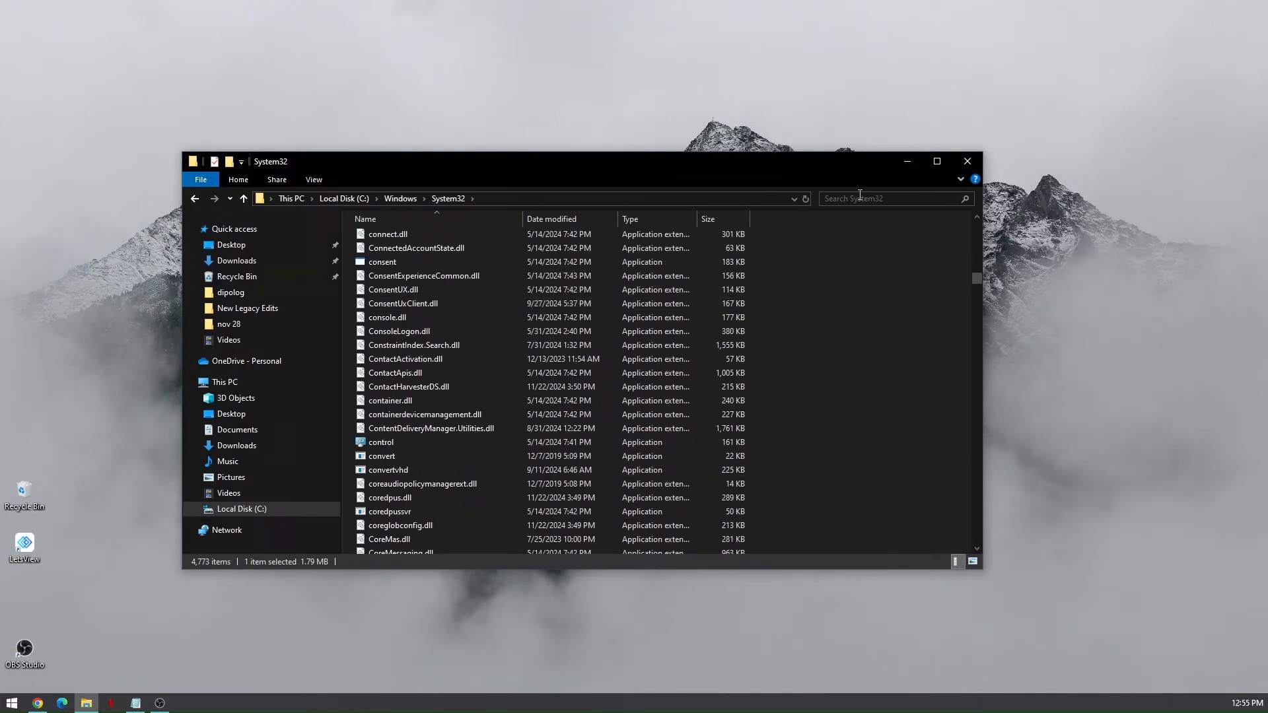
# - Search System32 for 'drivers', open the drivers folder, and select etc
pyautogui.write('drivers')
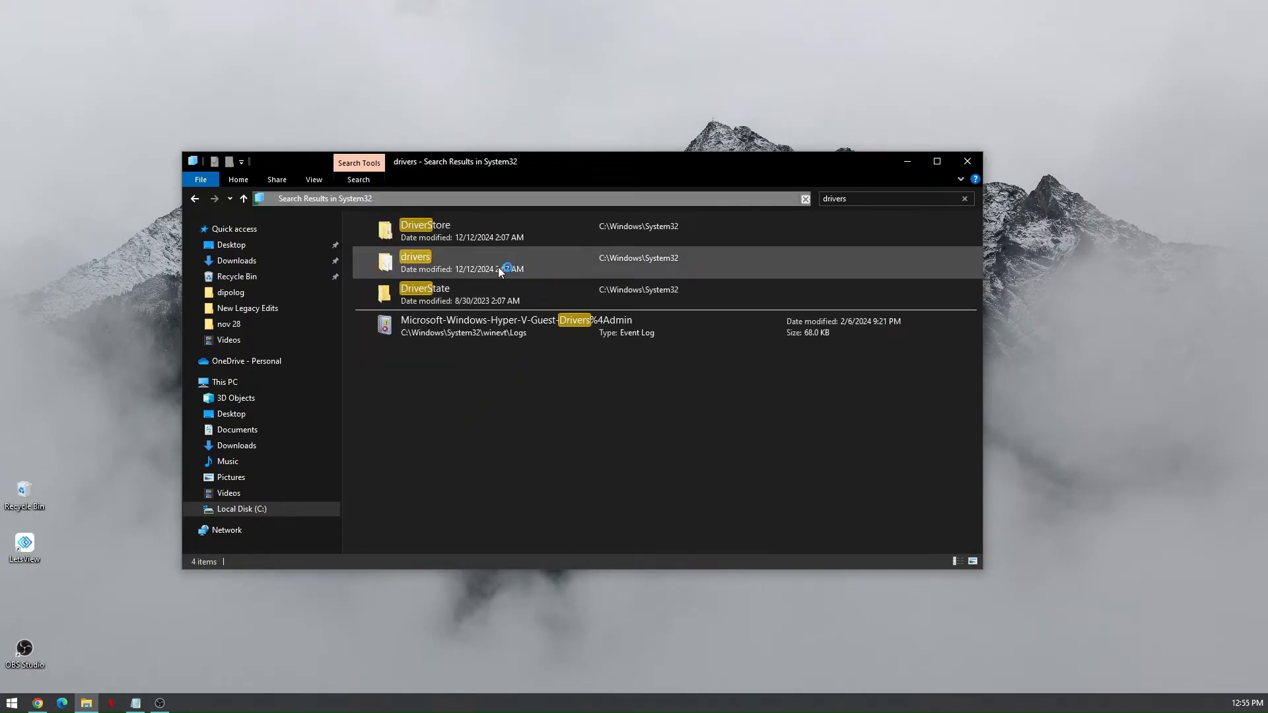
pyautogui.doubleClick(415, 257)
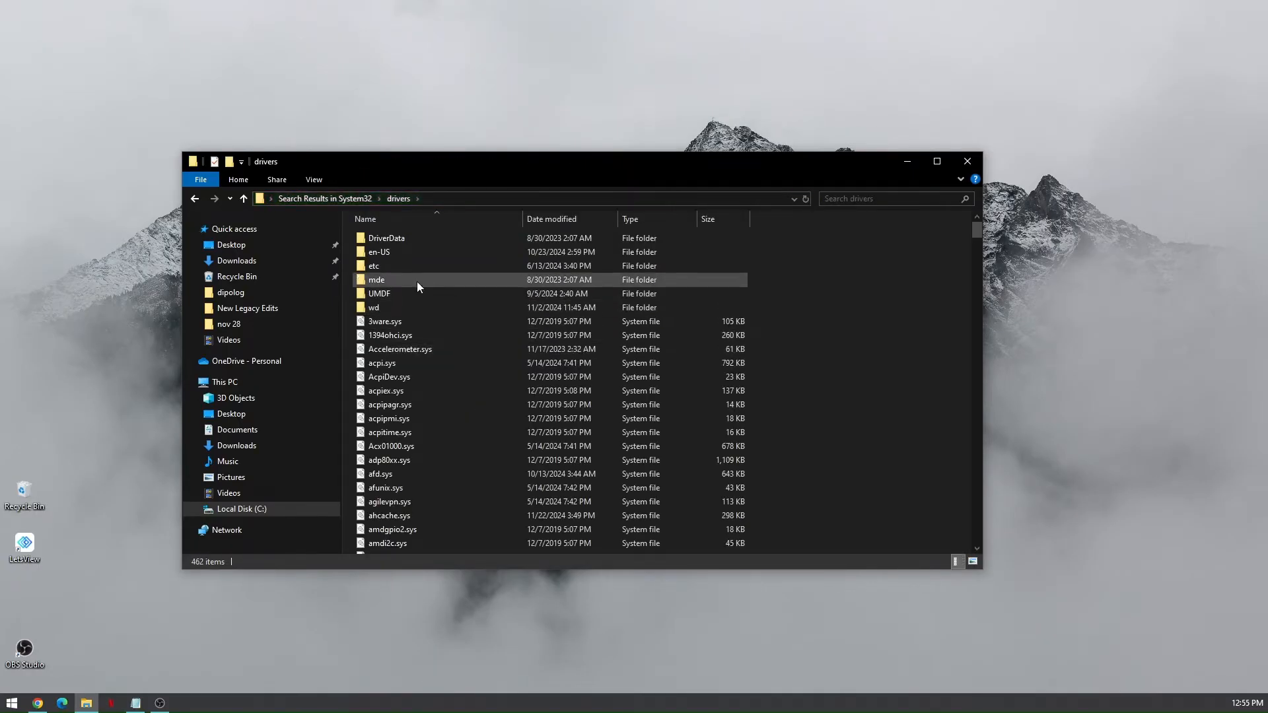
pyautogui.click(374, 265)
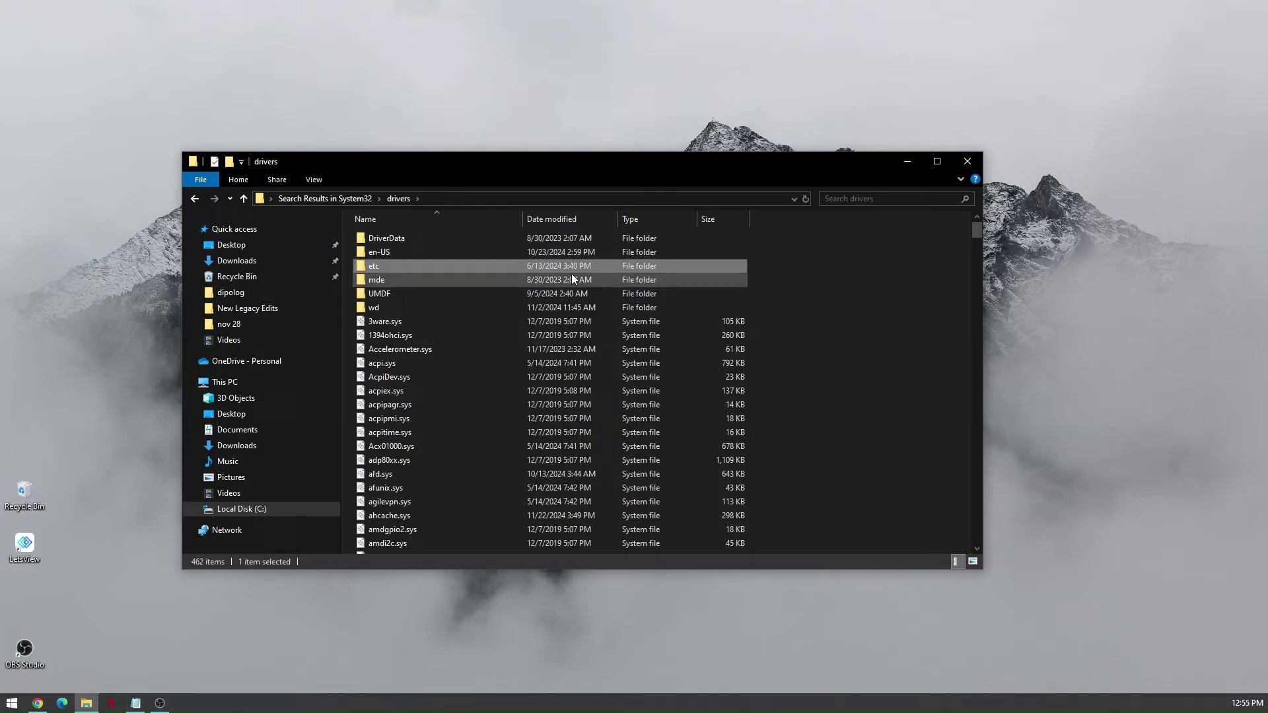
pyautogui.moveTo(387, 267)
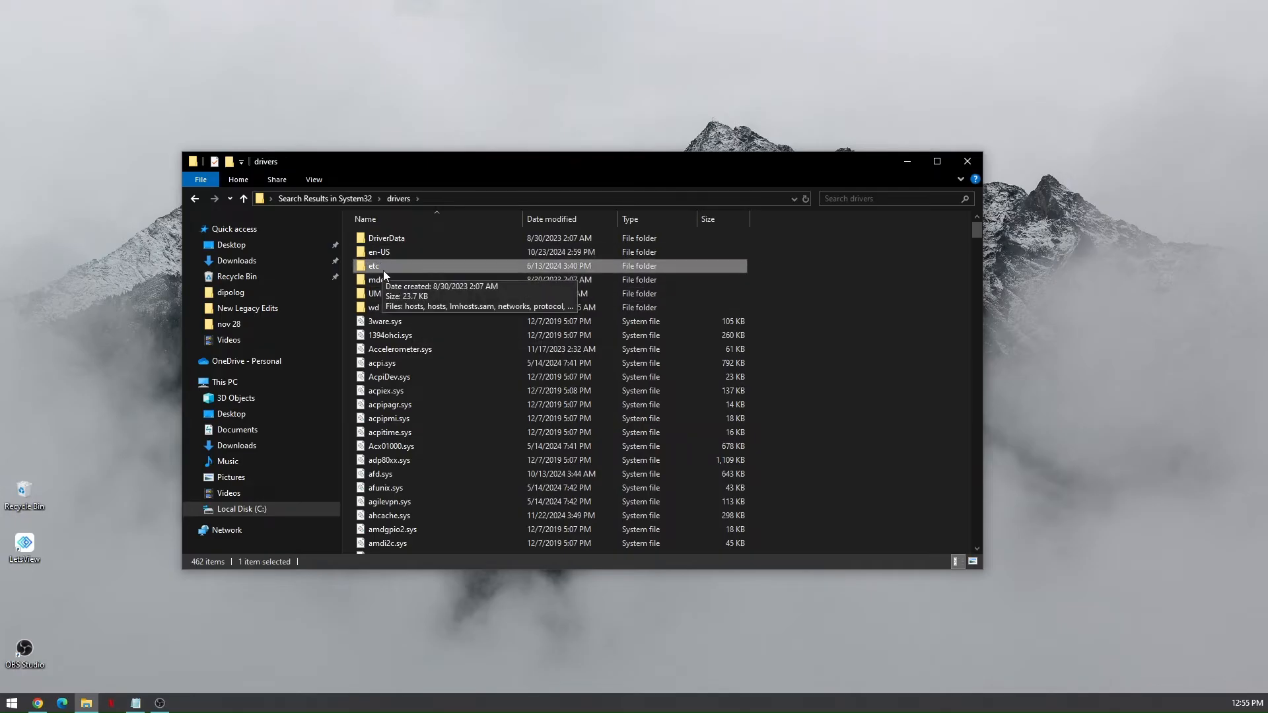
pyautogui.moveTo(404, 271)
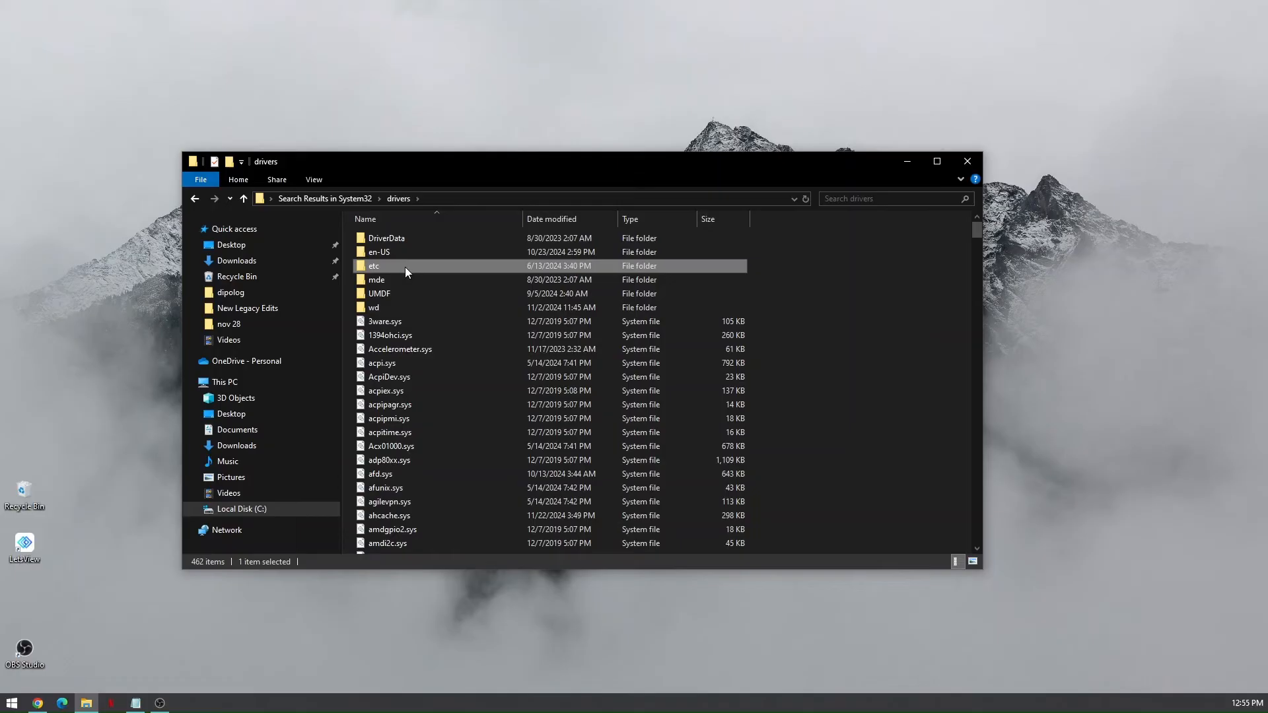
# - Open the etc folder inside drivers to list hosts, networks, protocol and services
pyautogui.doubleClick(374, 265)
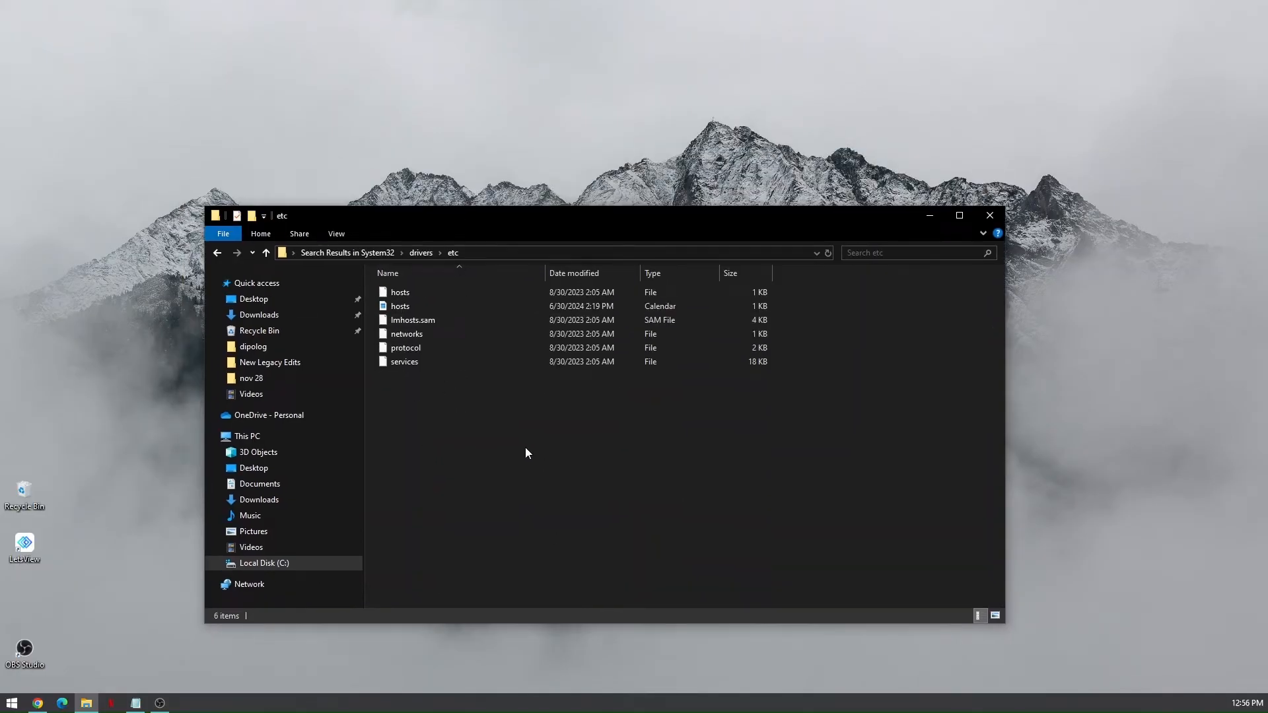
pyautogui.moveTo(534, 465)
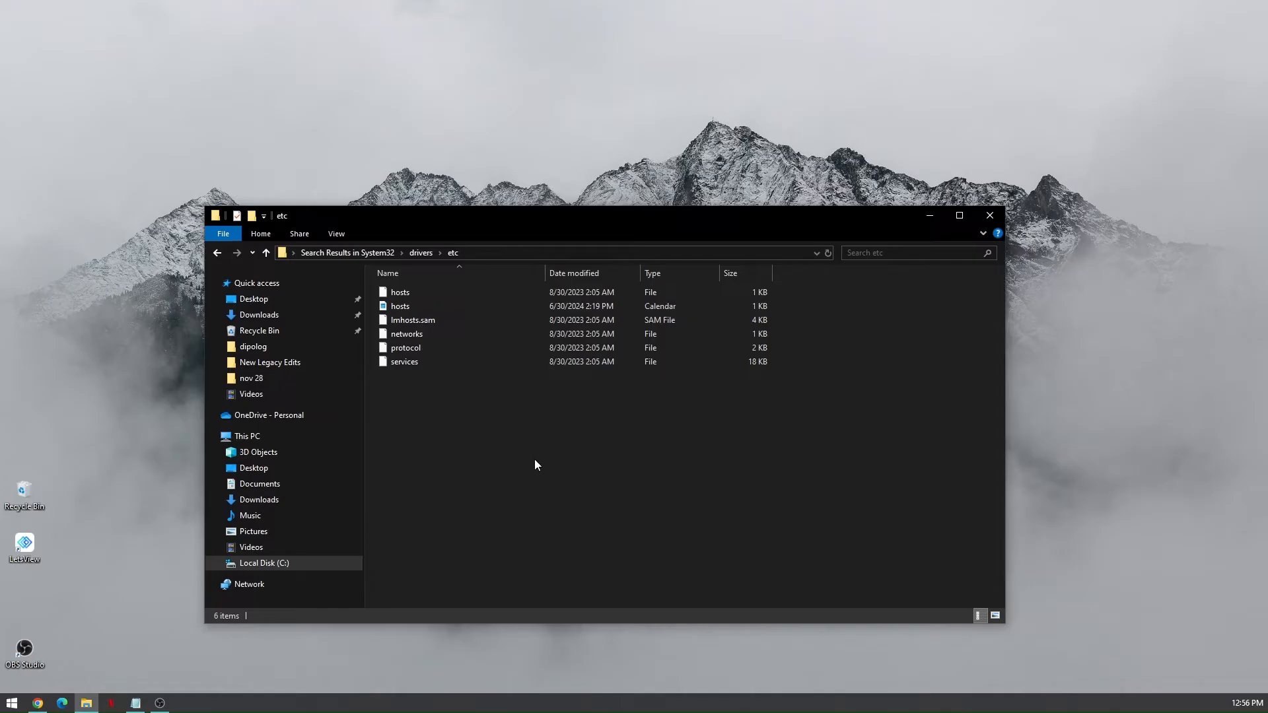
pyautogui.moveTo(472, 424)
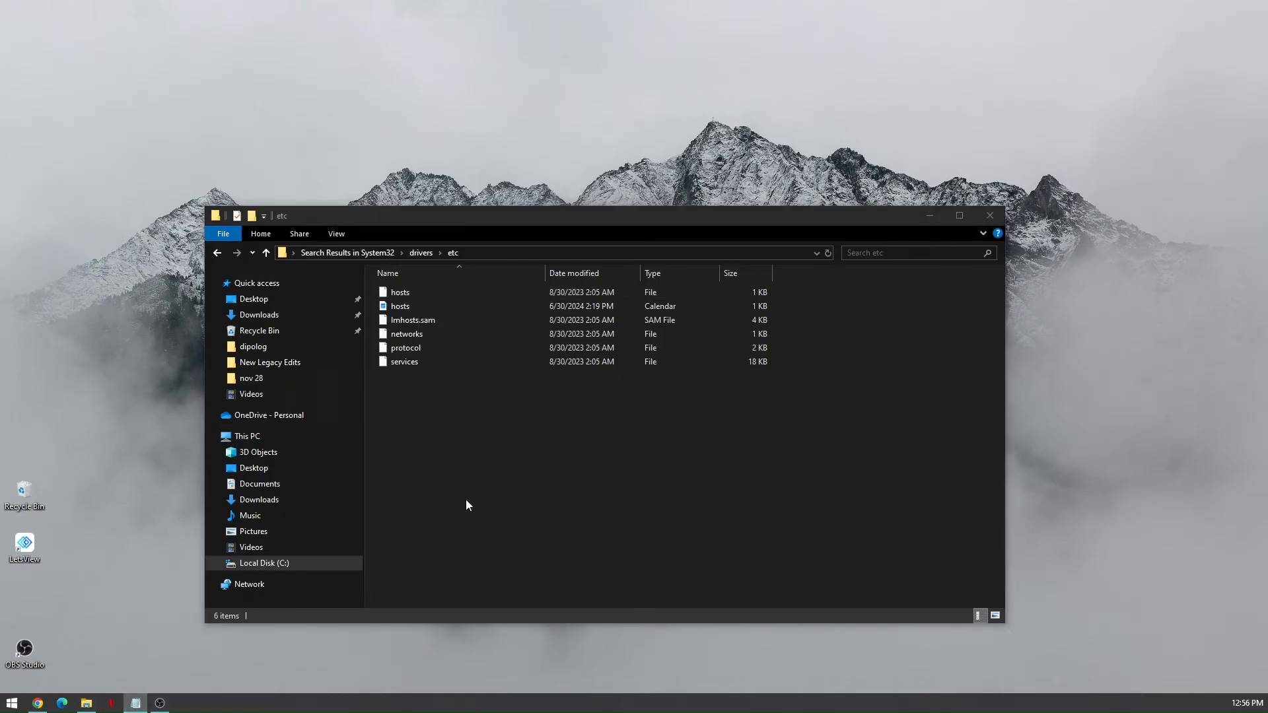
# - Open the hosts file in Notepad and maximize the window
pyautogui.doubleClick(399, 292)
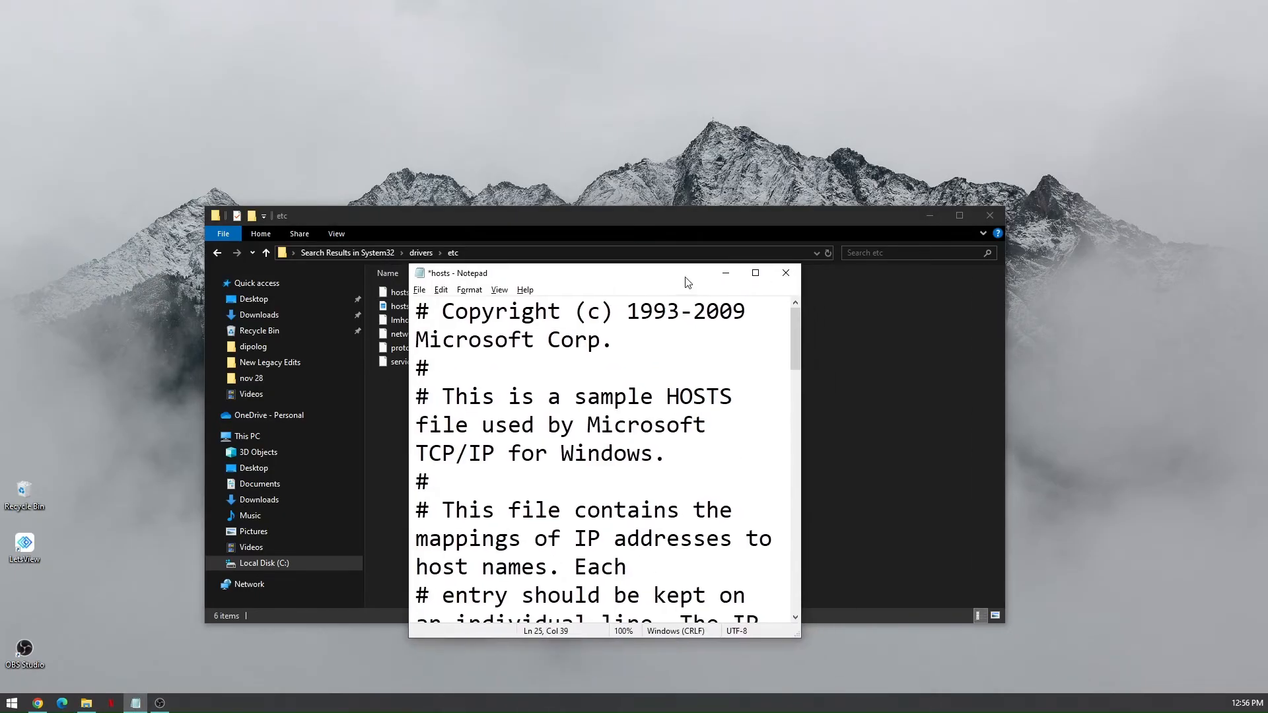
pyautogui.click(755, 273)
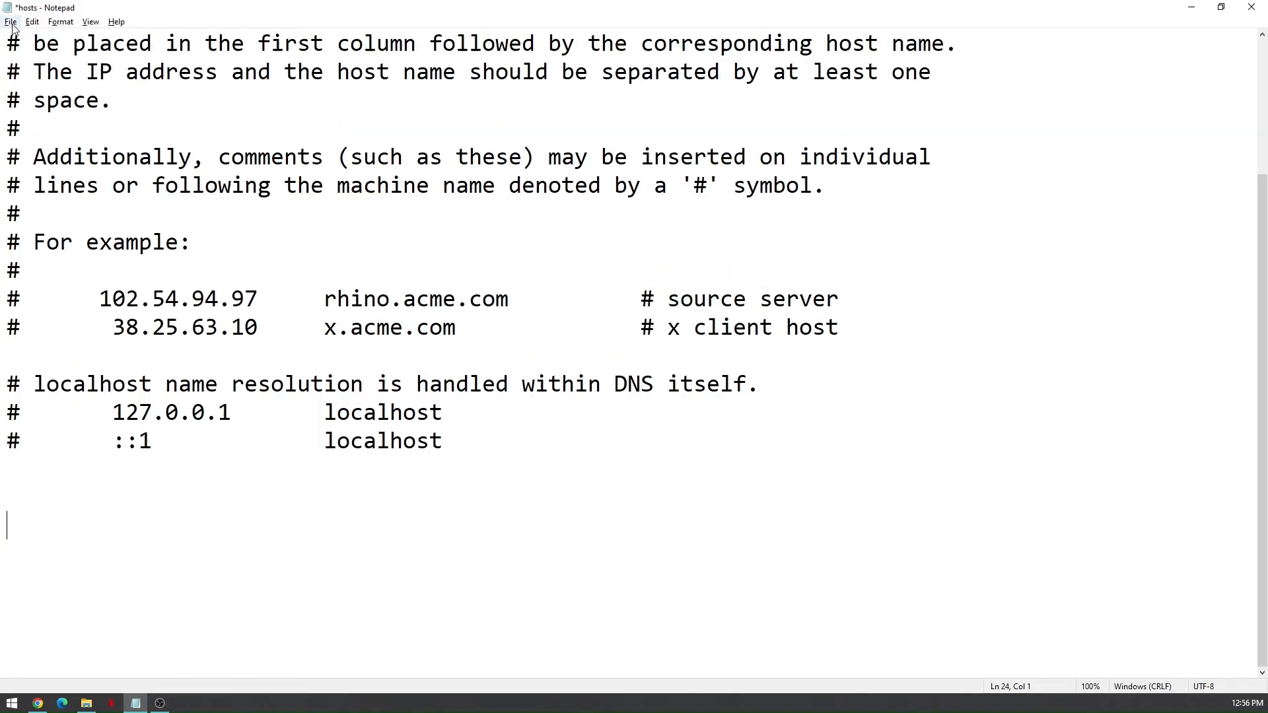
pyautogui.moveTo(396, 108)
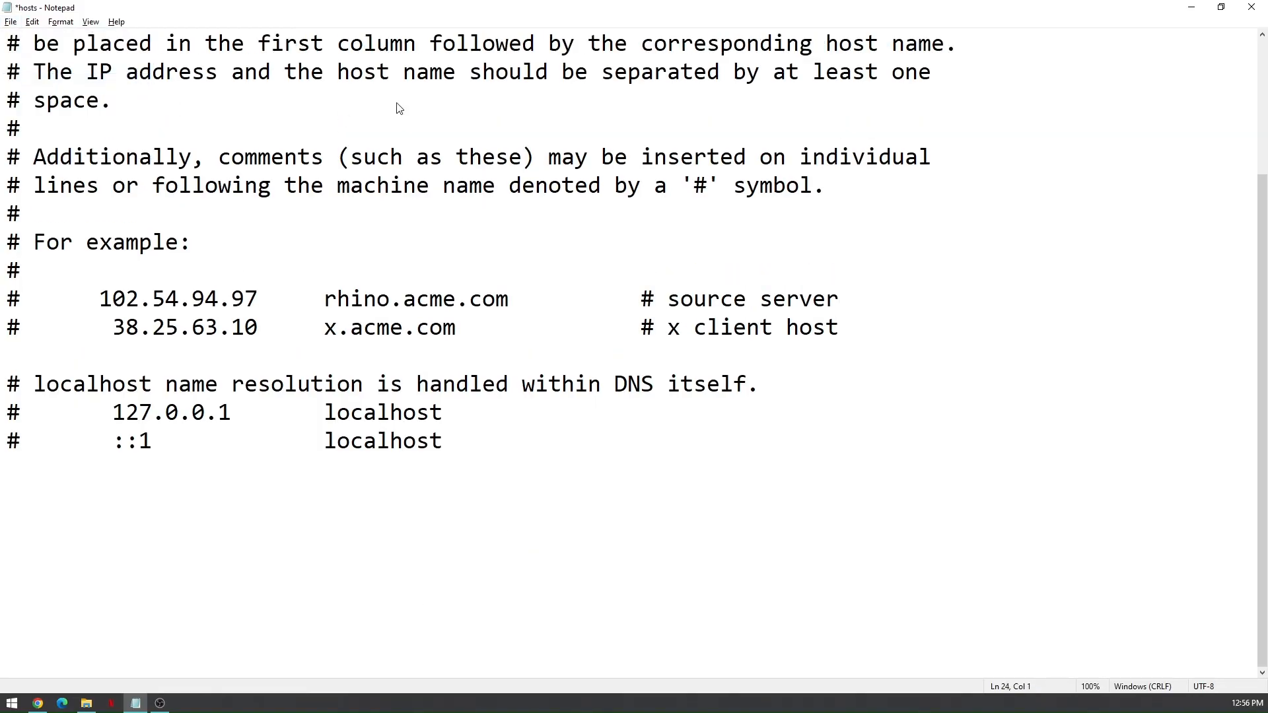